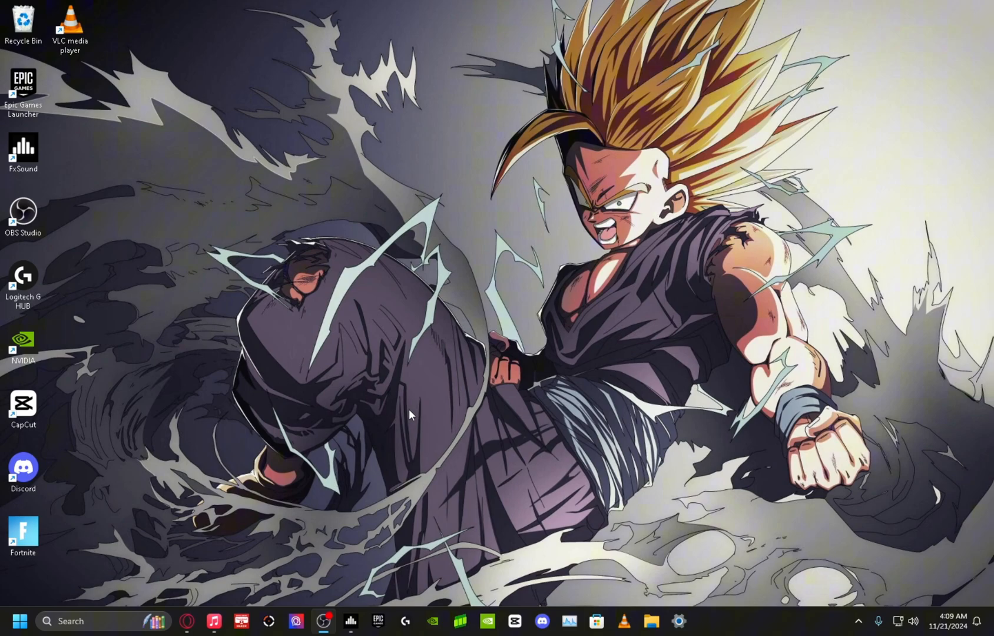
- Launch Opera GX from the taskbar
left_click(949, 621)
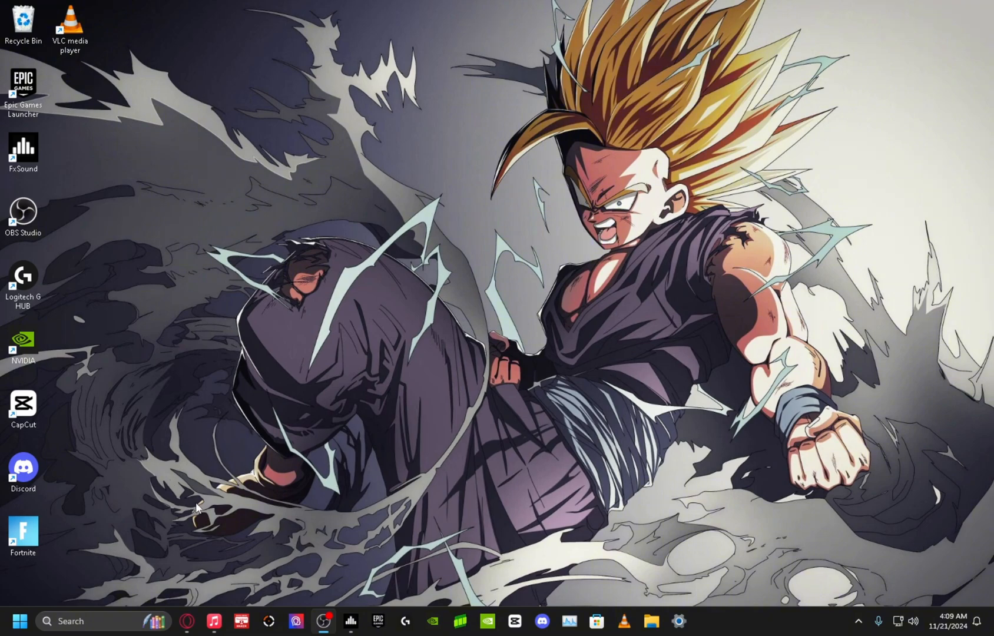
mouse_move(203, 507)
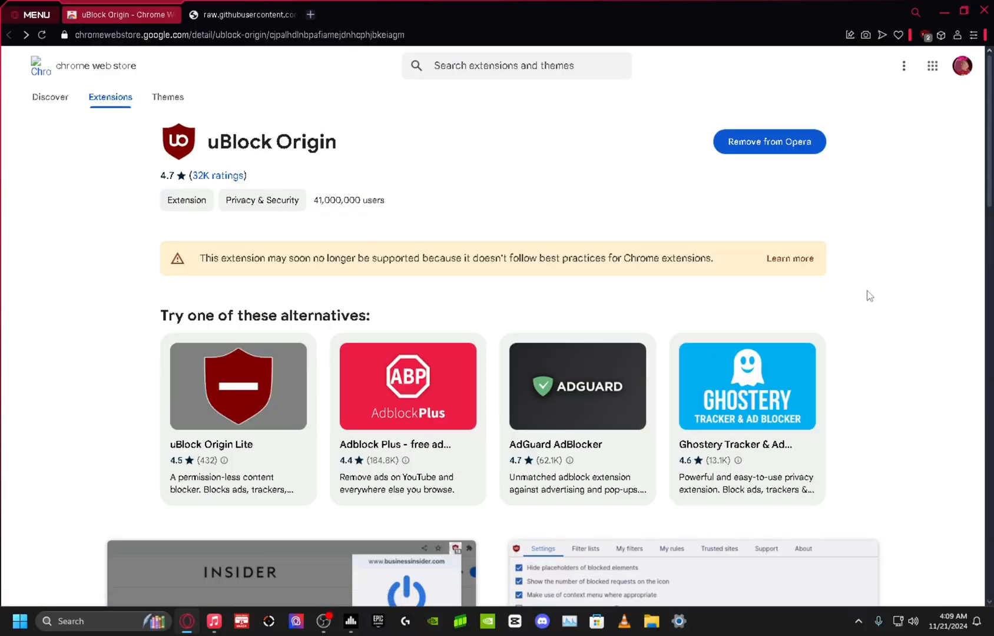
left_click(975, 35)
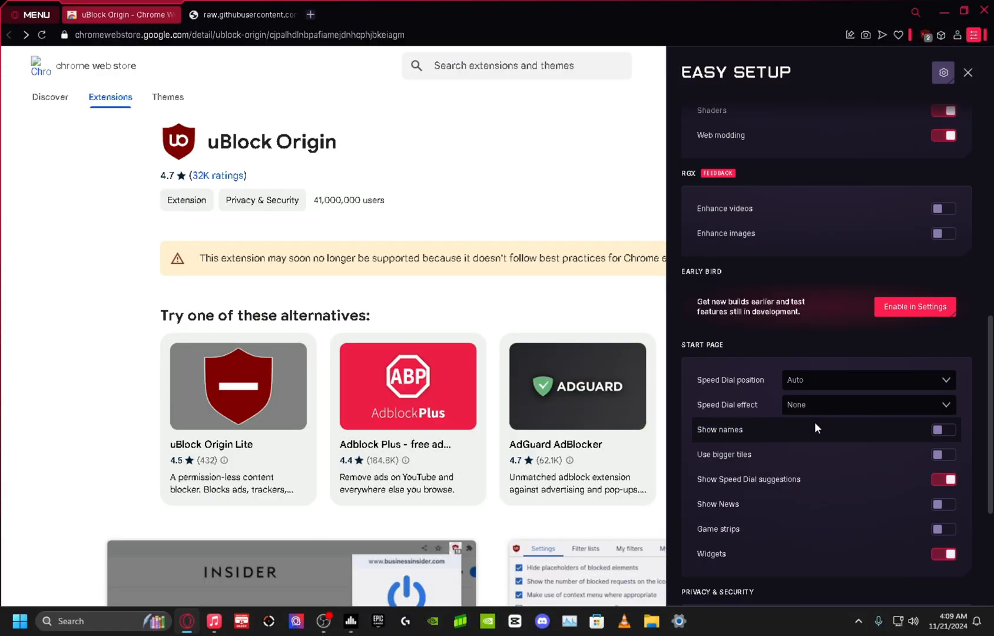
scroll("down", 3)
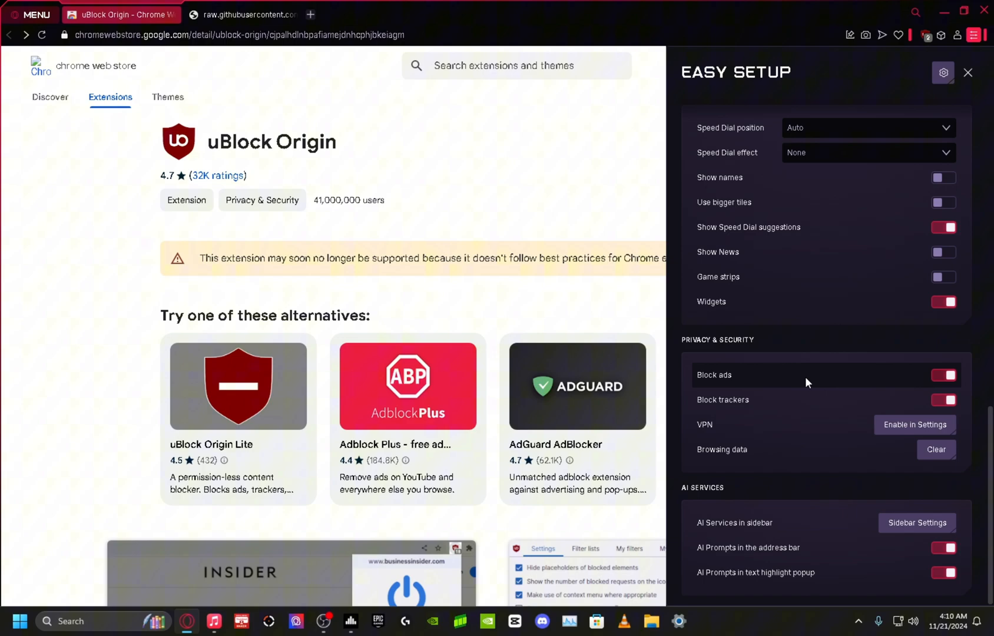
mouse_move(754, 397)
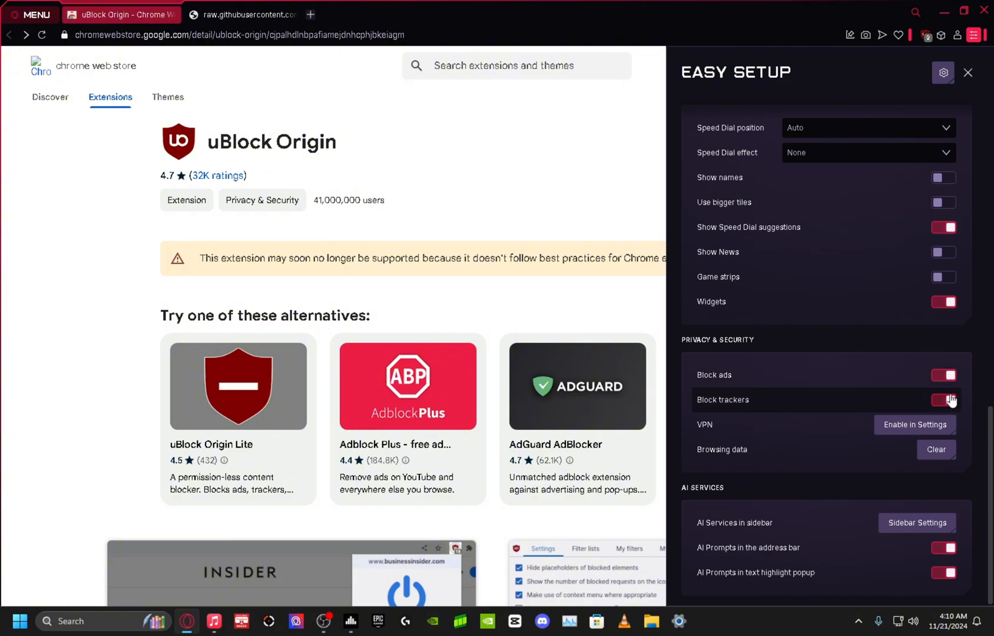
left_click(967, 72)
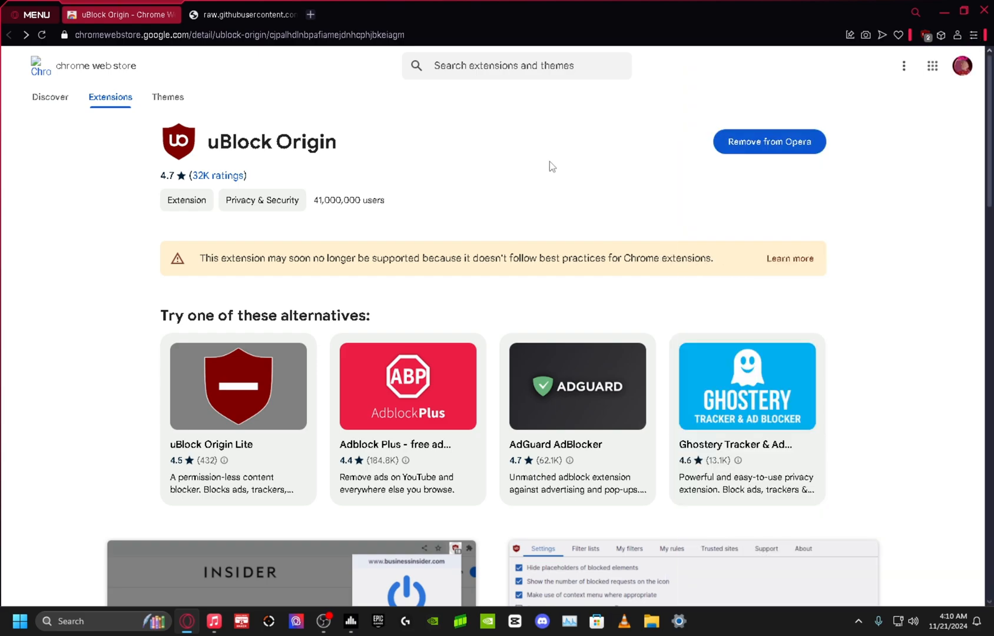
mouse_move(317, 177)
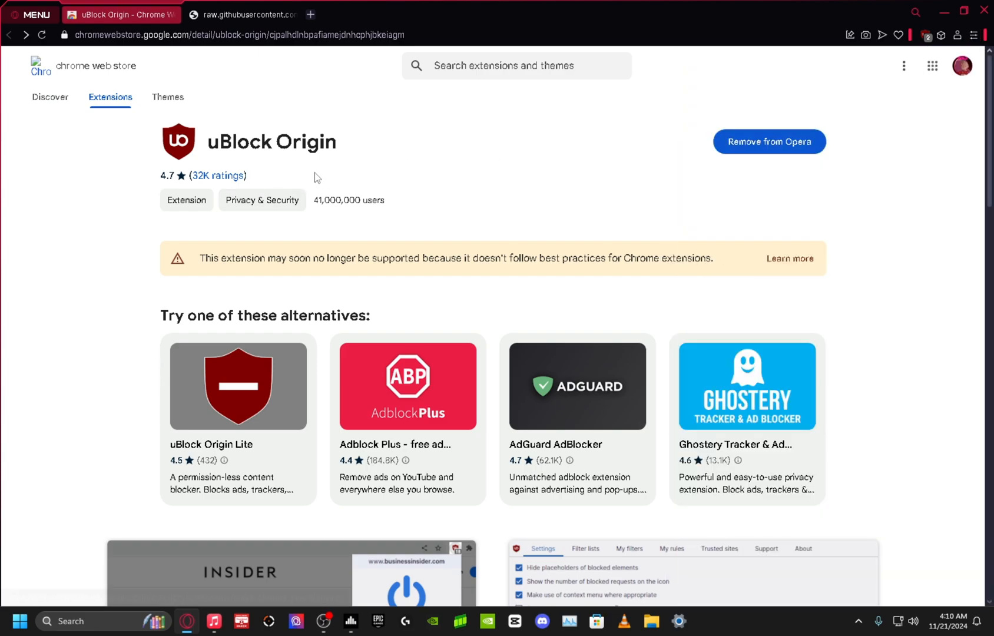
- Open the uBlock Origin dashboard from the extensions toolbar menu
double_click(234, 141)
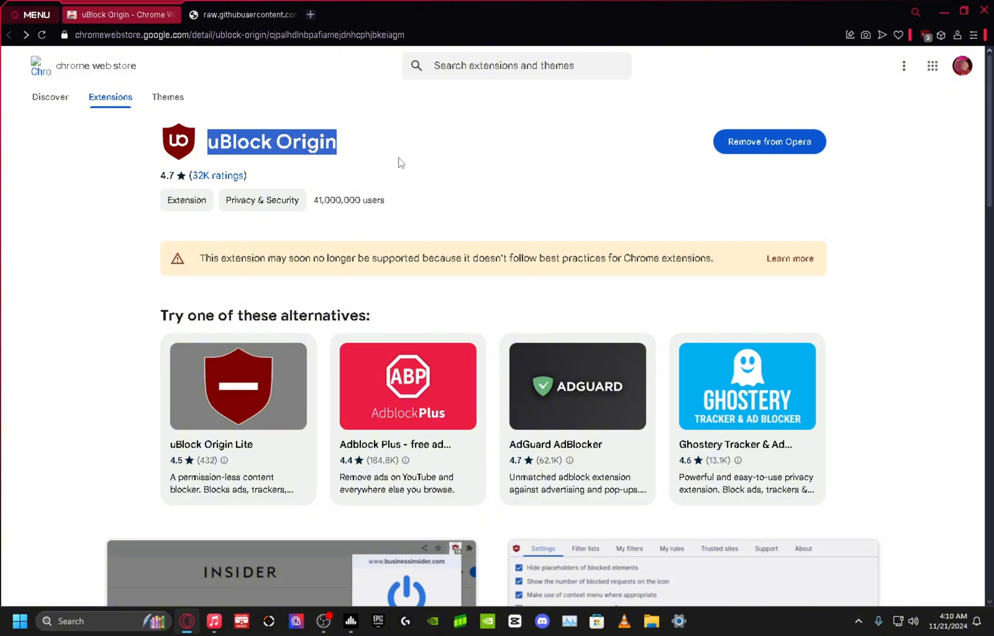
left_click(622, 204)
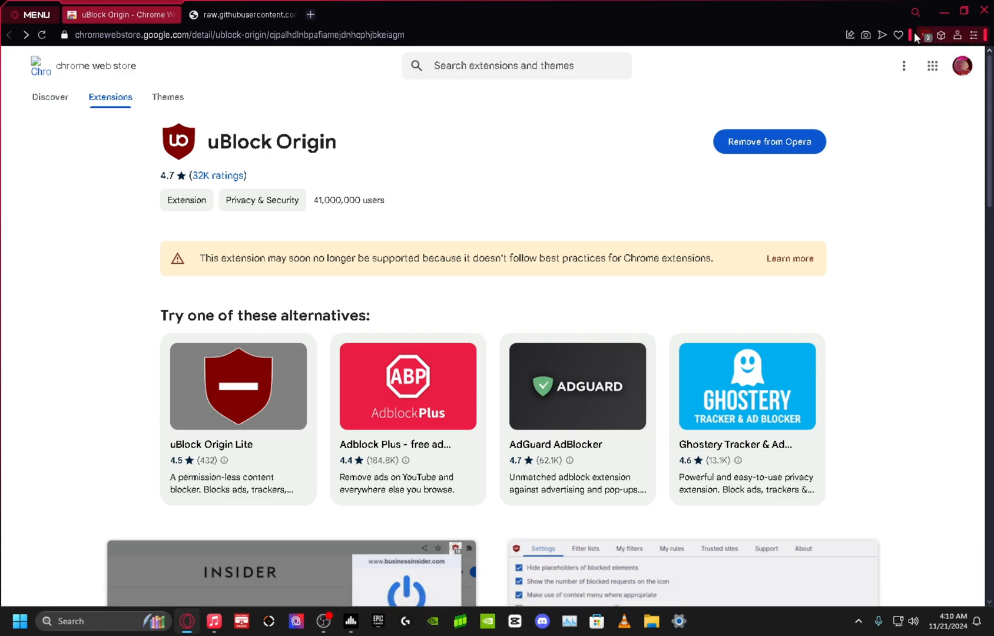
left_click(941, 35)
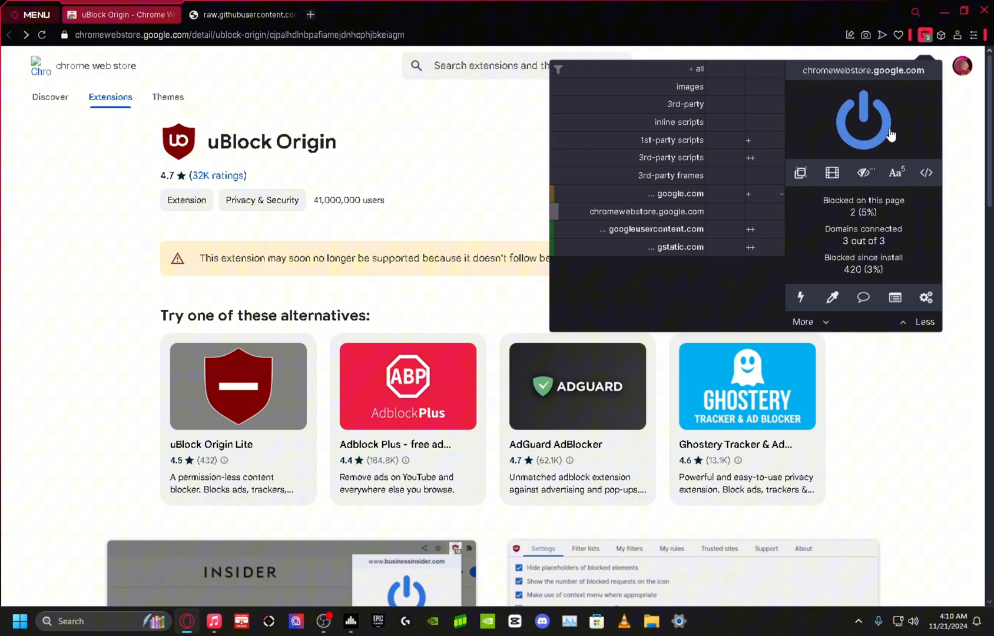
mouse_move(927, 298)
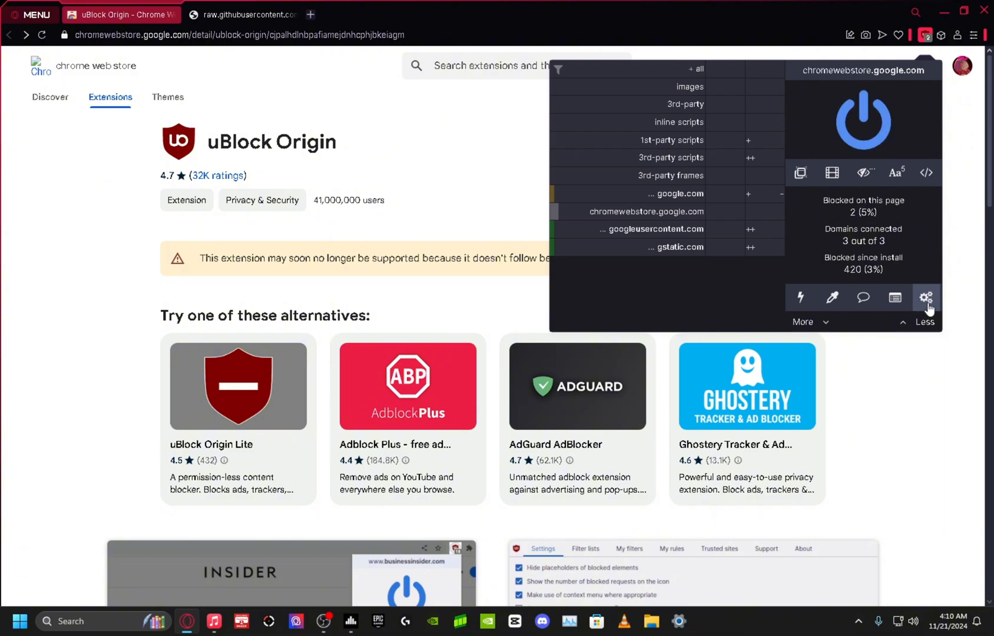
left_click(926, 296)
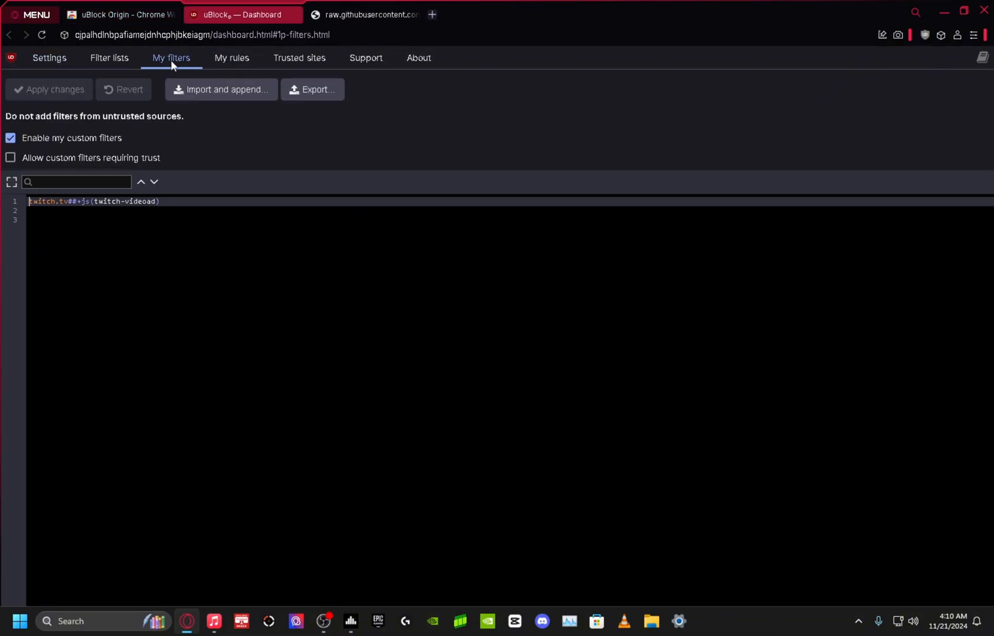
- Review the twitch.tv##+js(twitch-videoad) filter and Twitch script URL, then open dashboard Settings
left_click(35, 201)
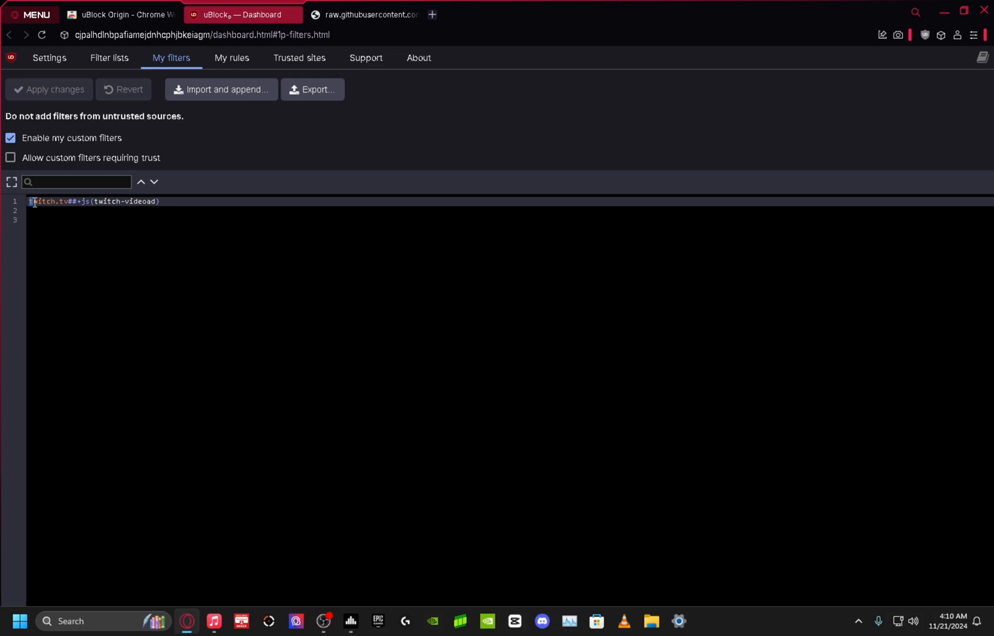
triple_click(95, 201)
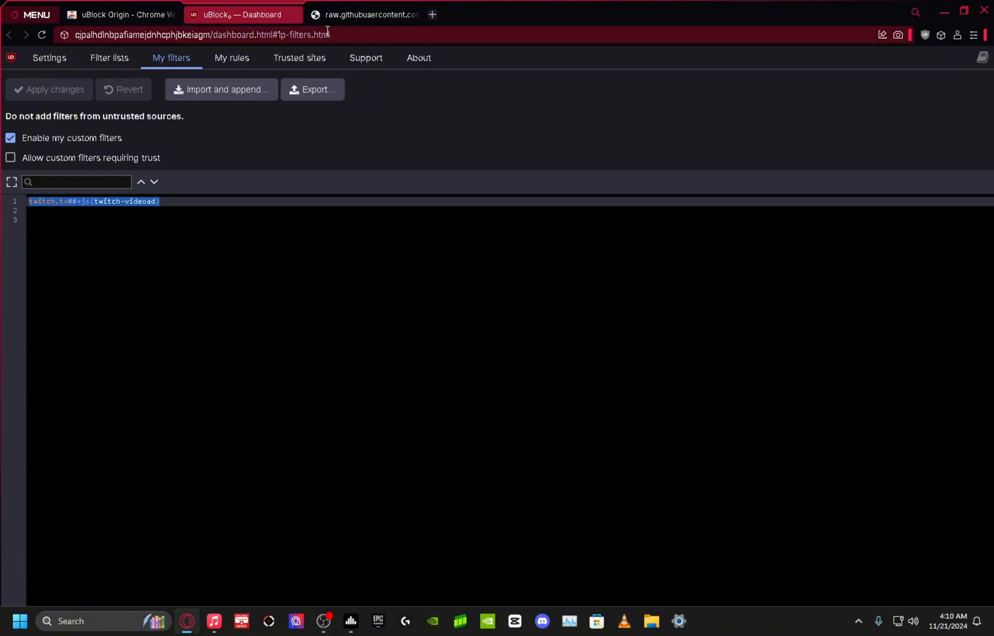
left_click(365, 15)
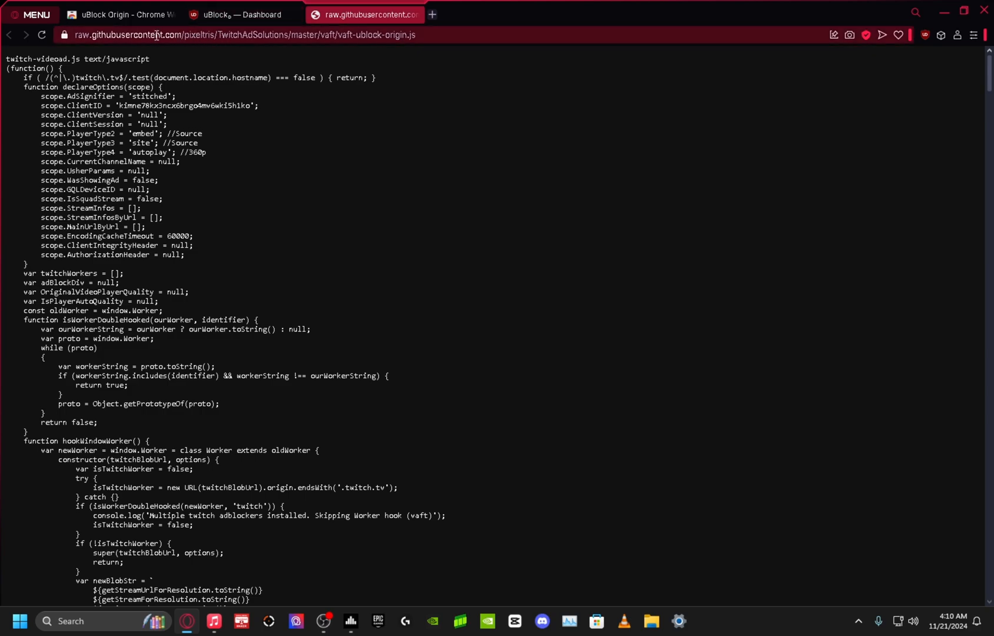
left_click(254, 35)
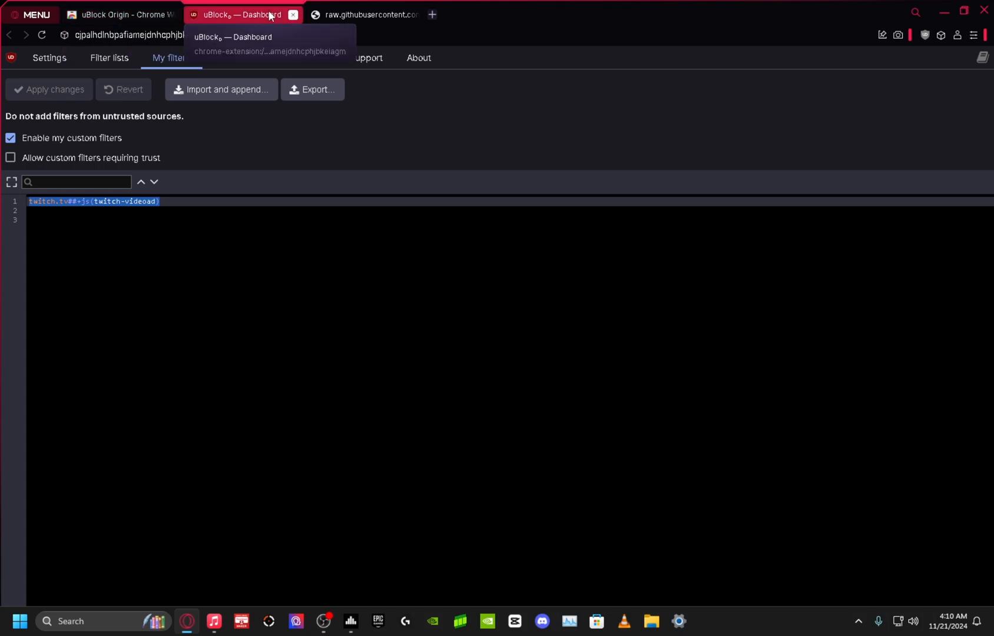
left_click(50, 58)
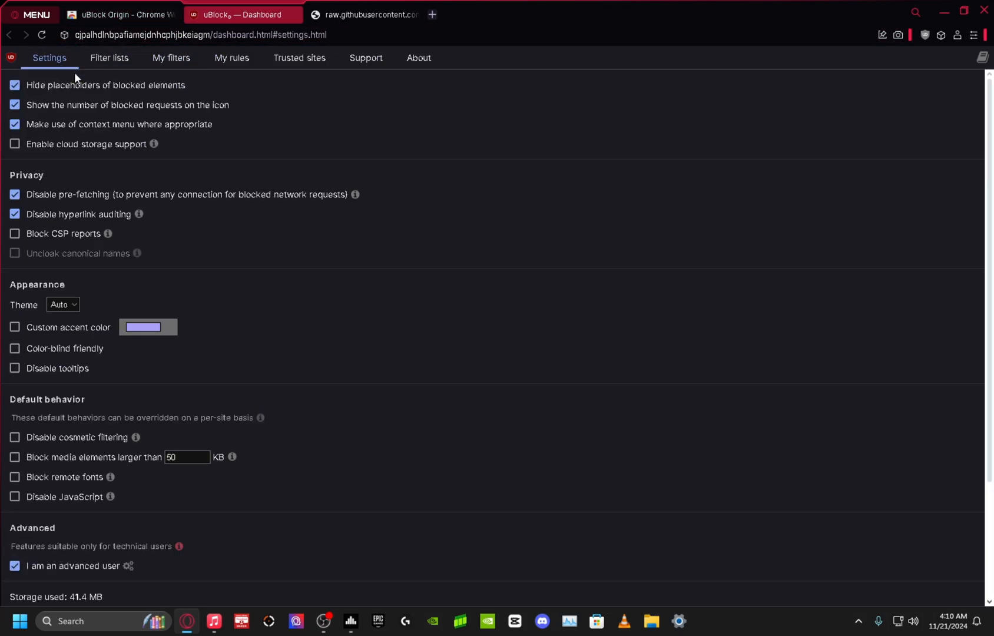
- Open uBlock Origin's advanced settings via the 'I am an advanced user' gear
scroll("down", 3)
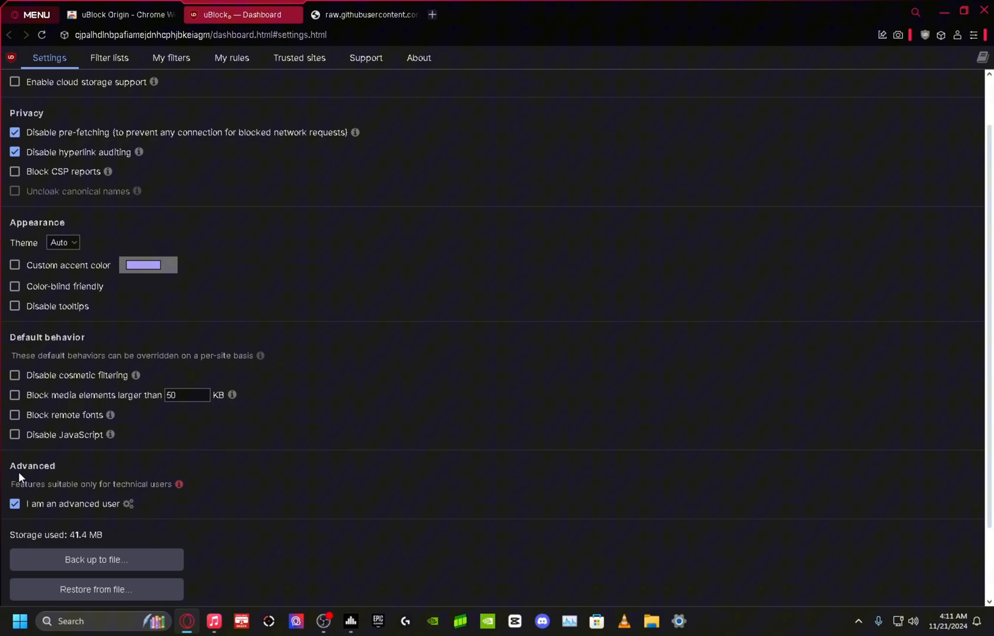
mouse_move(129, 505)
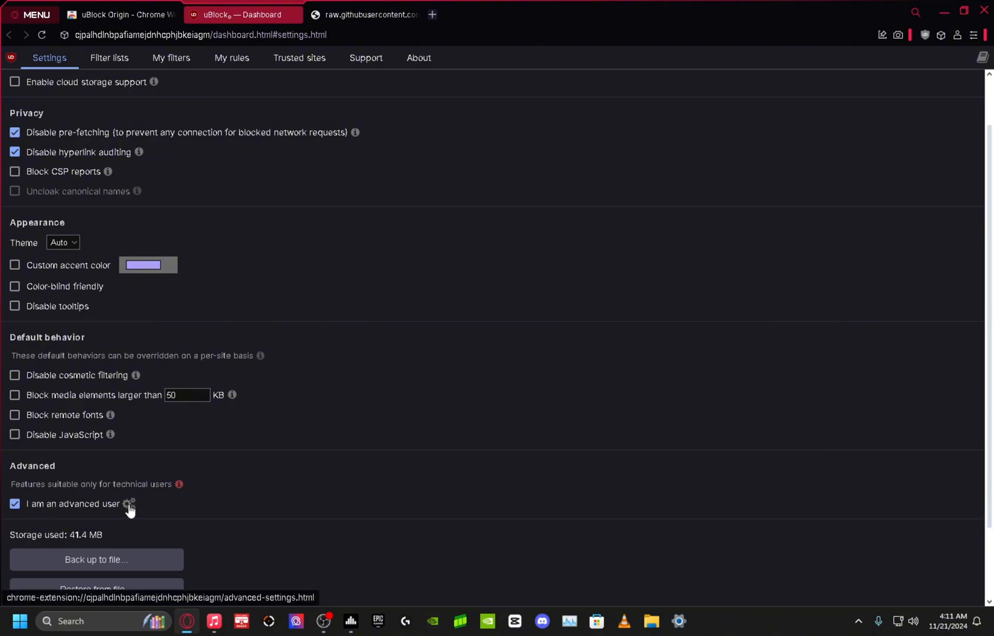
left_click(131, 504)
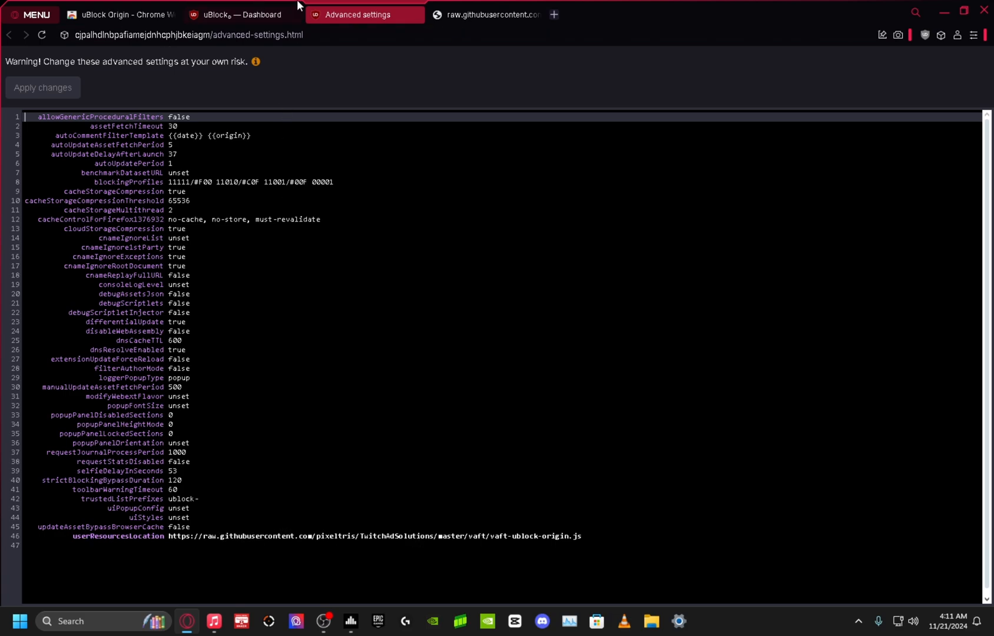
mouse_move(326, 23)
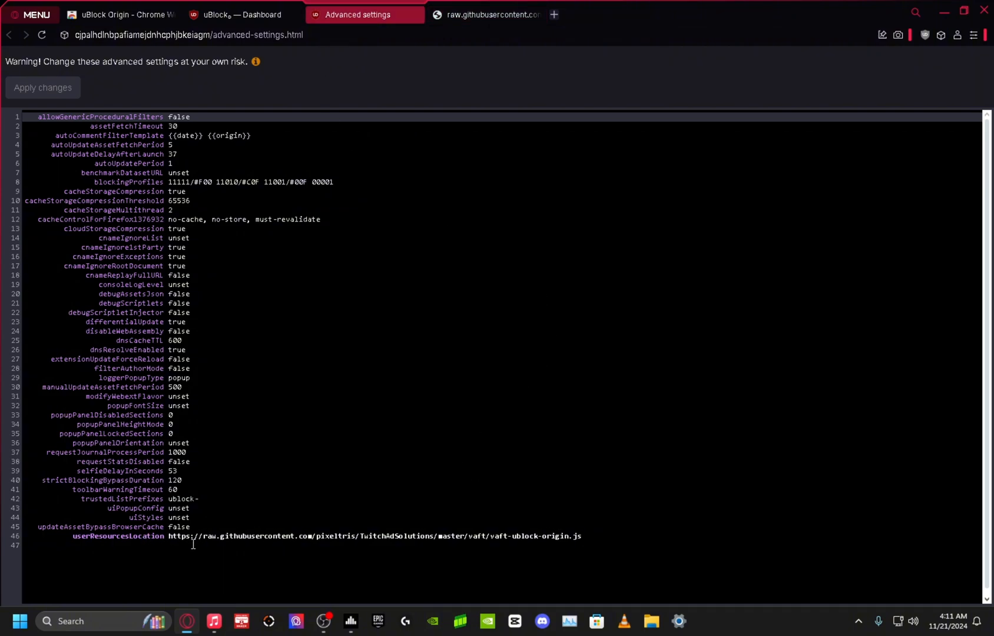
mouse_move(591, 559)
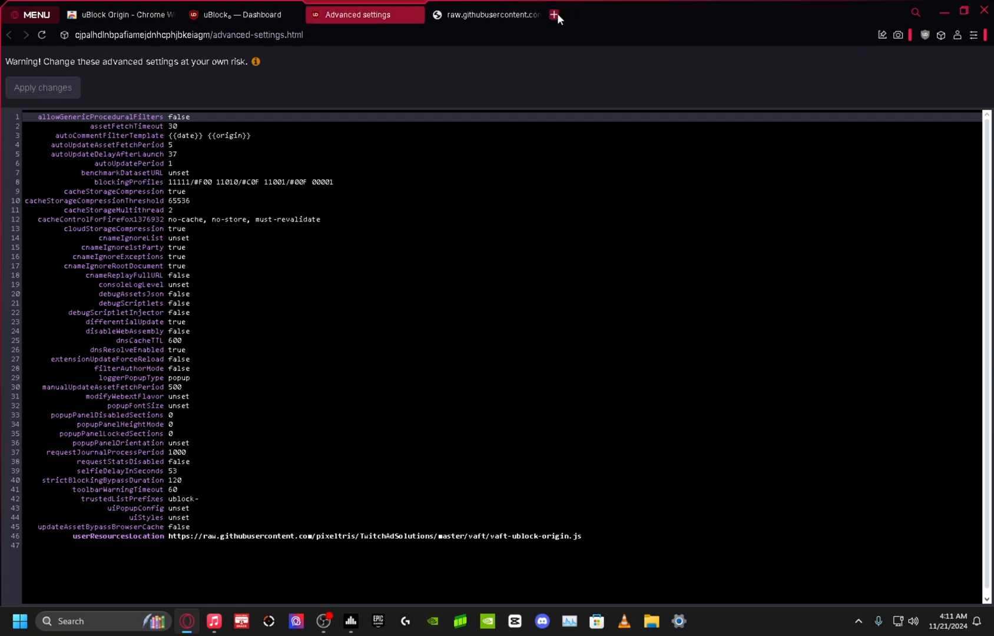
- Open a new Speed Dial tab, keeping advanced settings unchanged
left_click(556, 14)
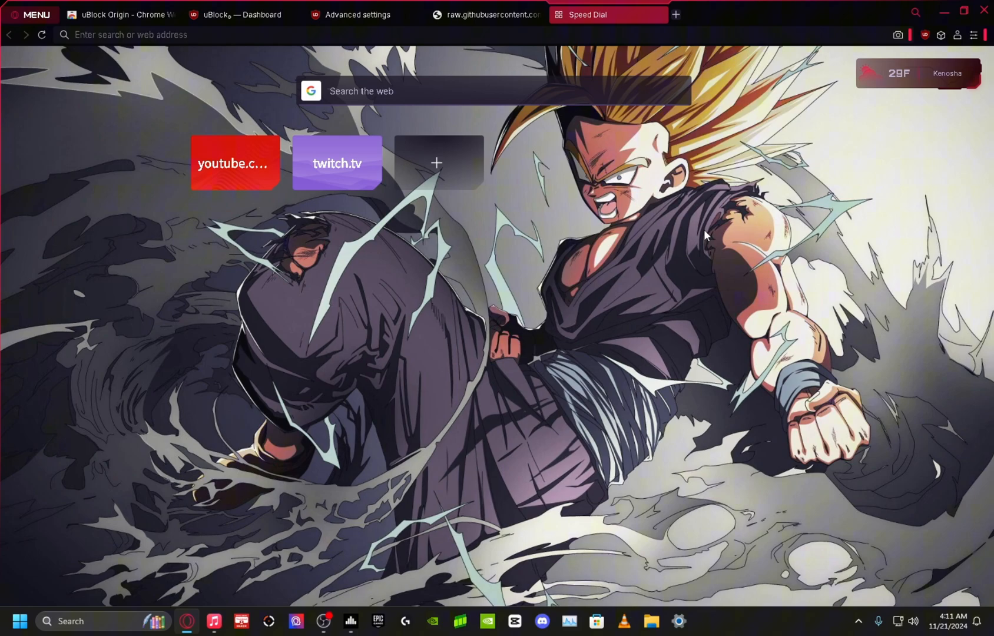
- Watch KaiCenat's live stream on twitch.tv, opened from Speed Dial, without ads
left_click(336, 164)
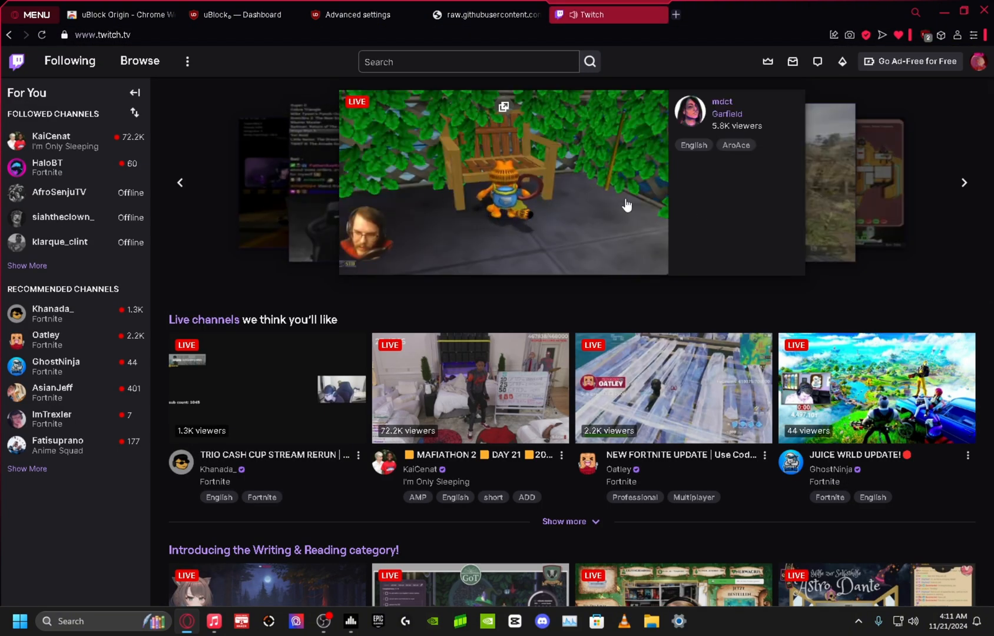
left_click(51, 140)
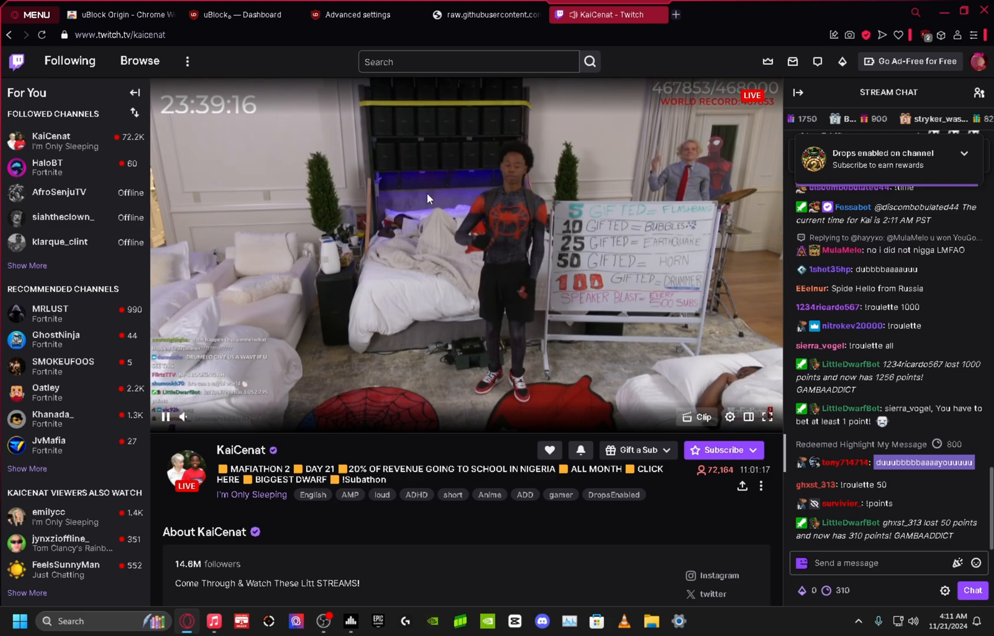
left_click(729, 417)
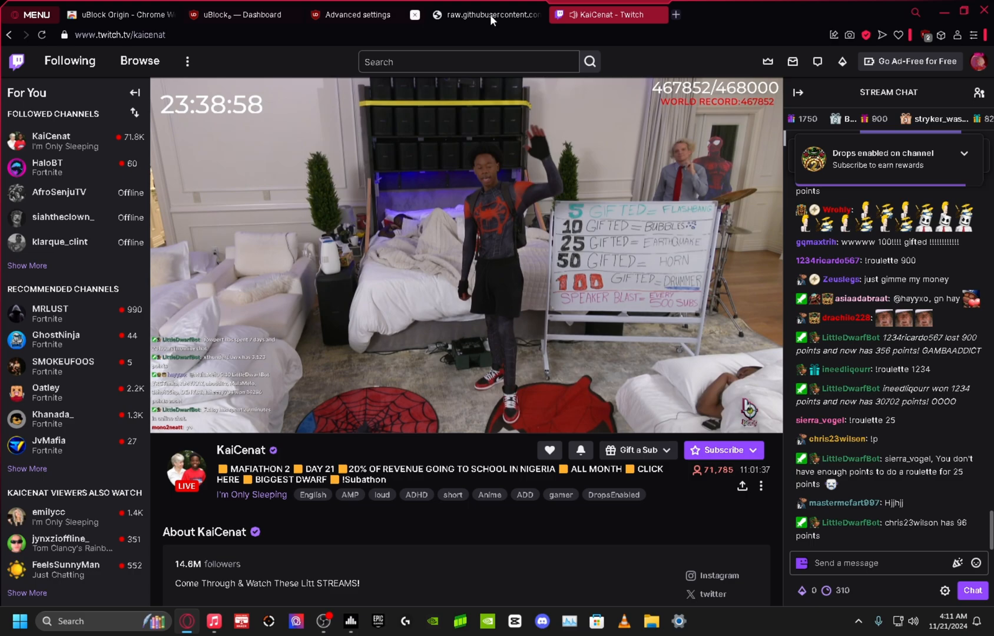
- Close the Twitch tab and open a fresh Speed Dial tab
left_click(357, 14)
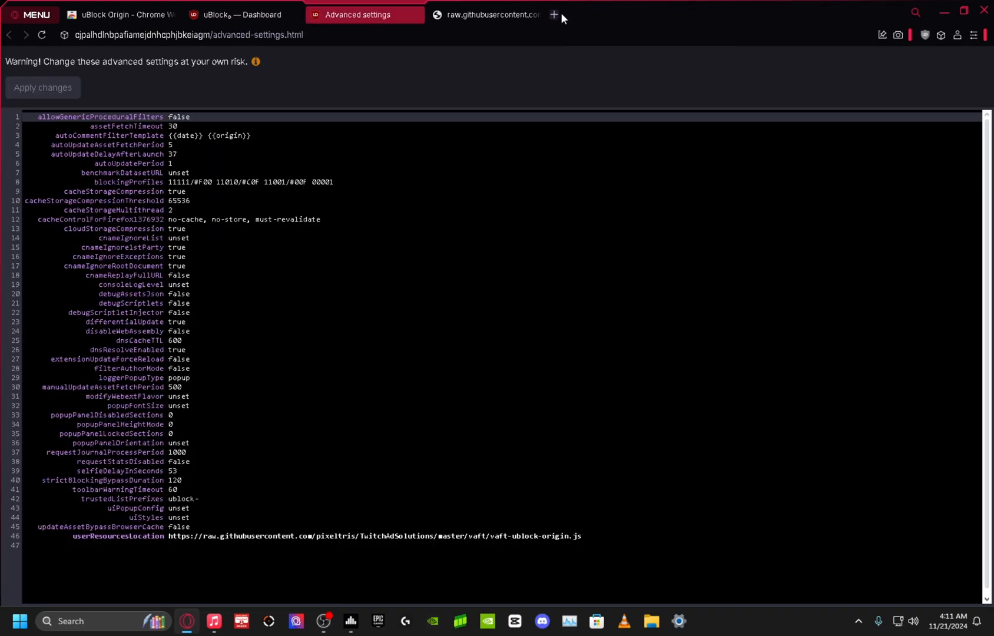
left_click(552, 14)
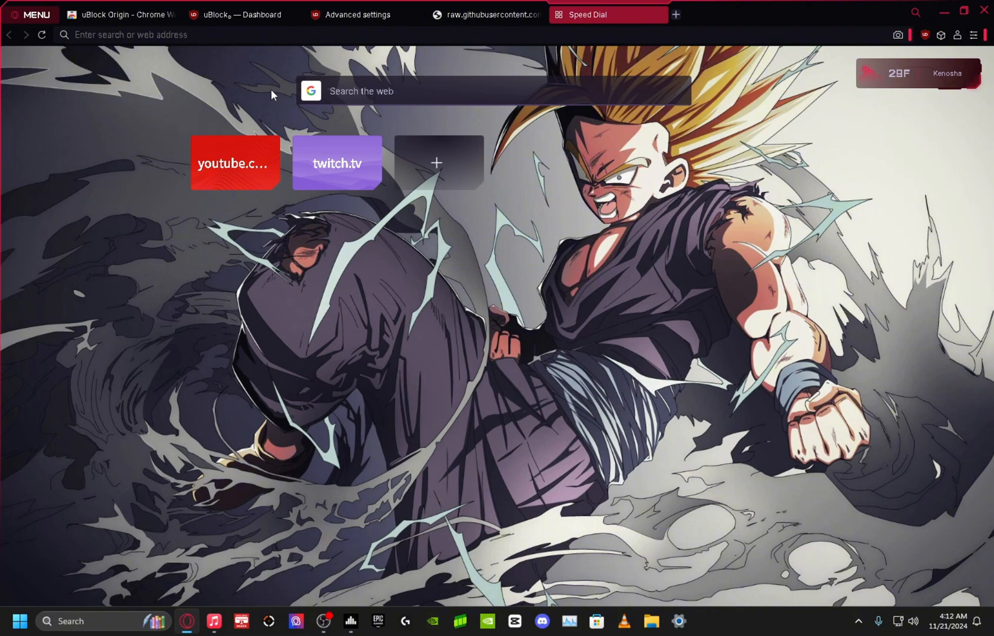
mouse_move(512, 152)
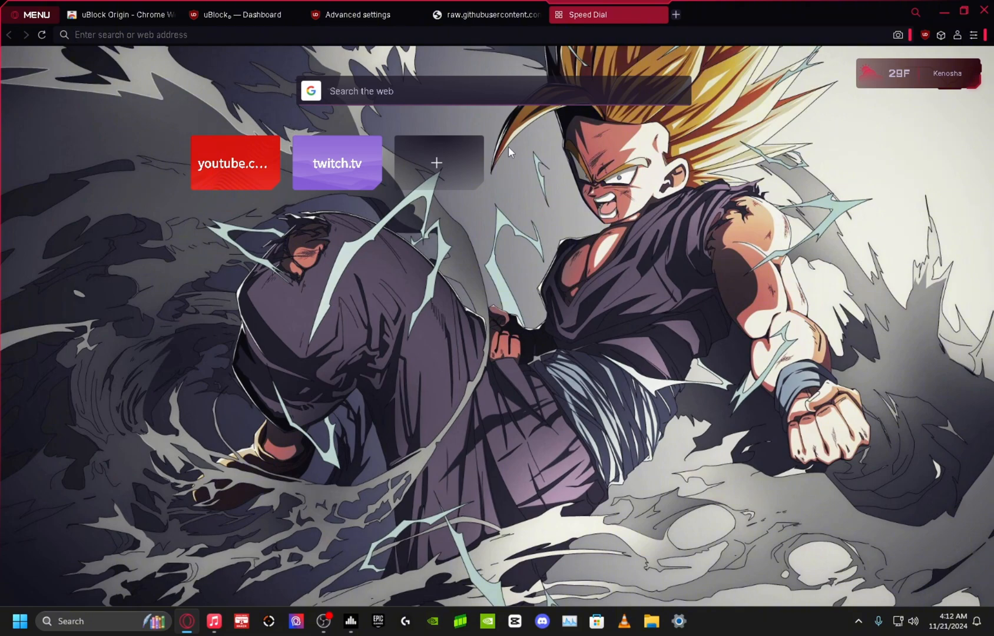
mouse_move(849, 281)
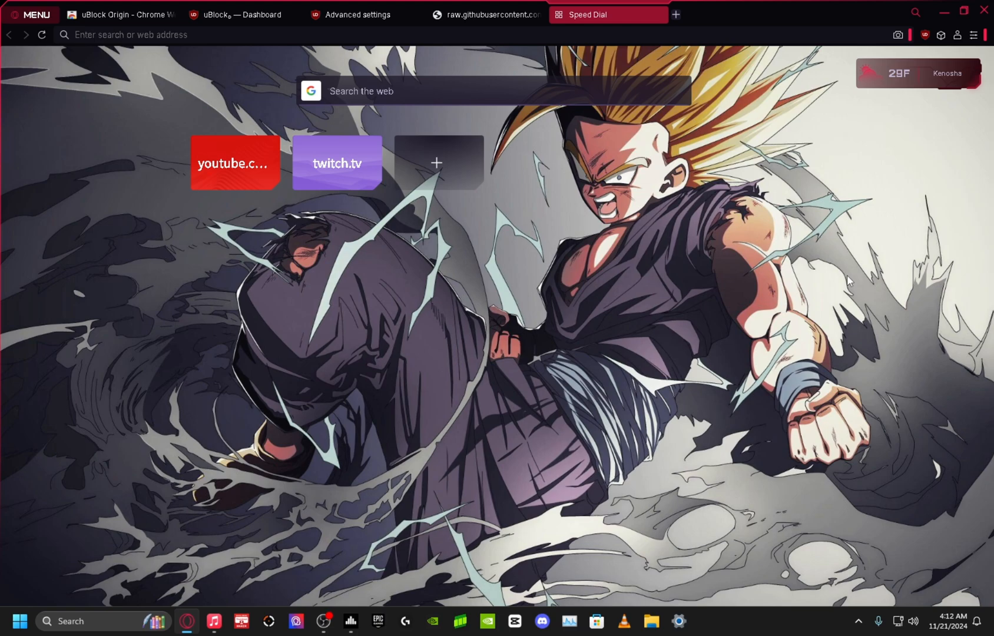